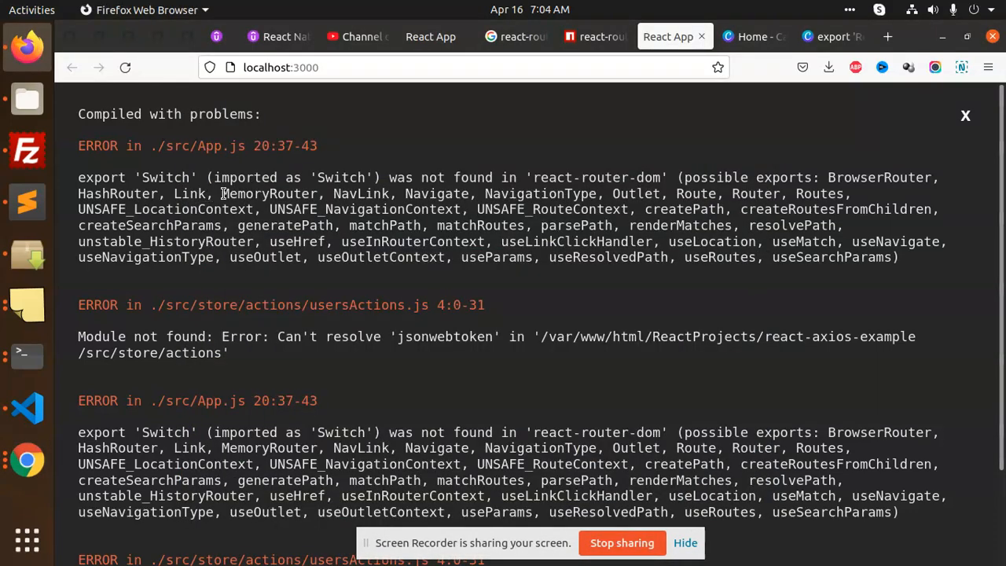
mouse_move(654, 186)
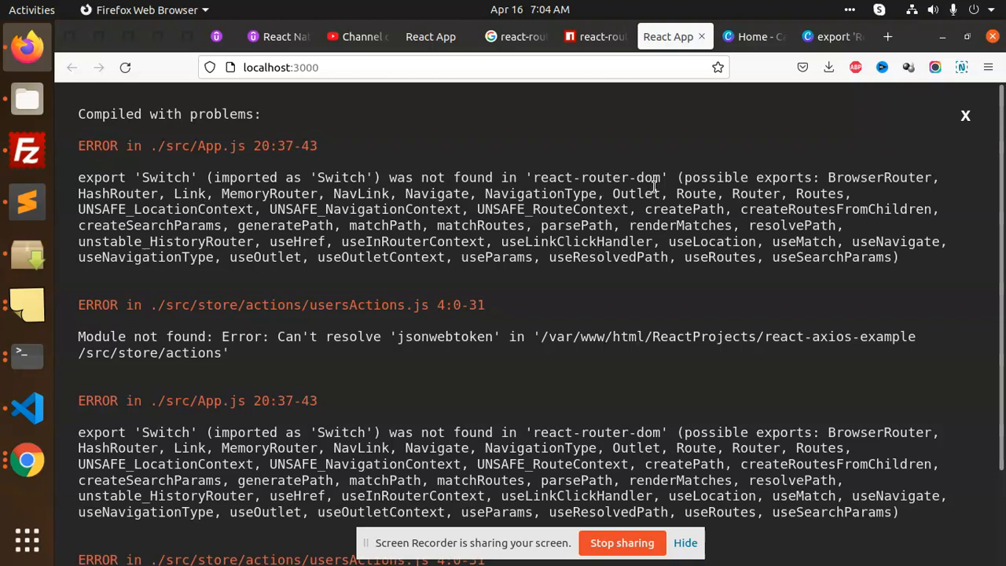
mouse_move(672, 176)
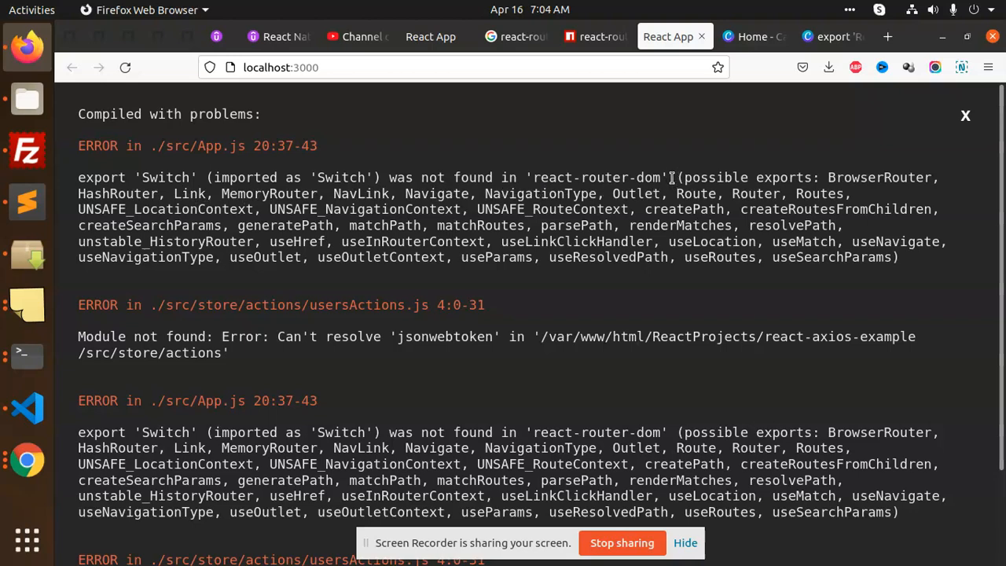
Step: Note that react-router-dom v6 replaces "Switch" with "Routes" and highlight the word Routes
left_click_drag(309, 176, 668, 176)
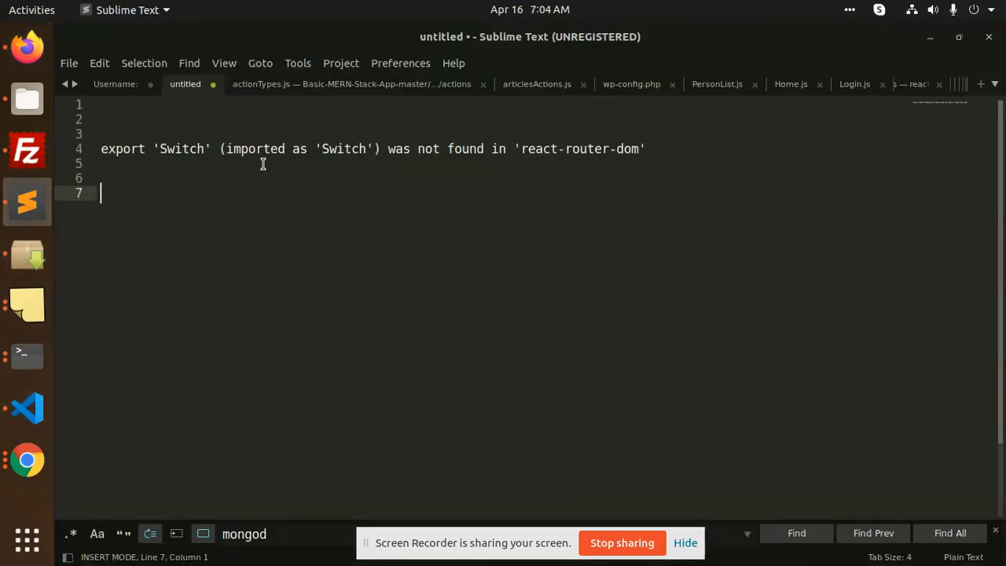
type("In react-router-dom v6, \"Switch\" is replaced by routes \"Routes\".")
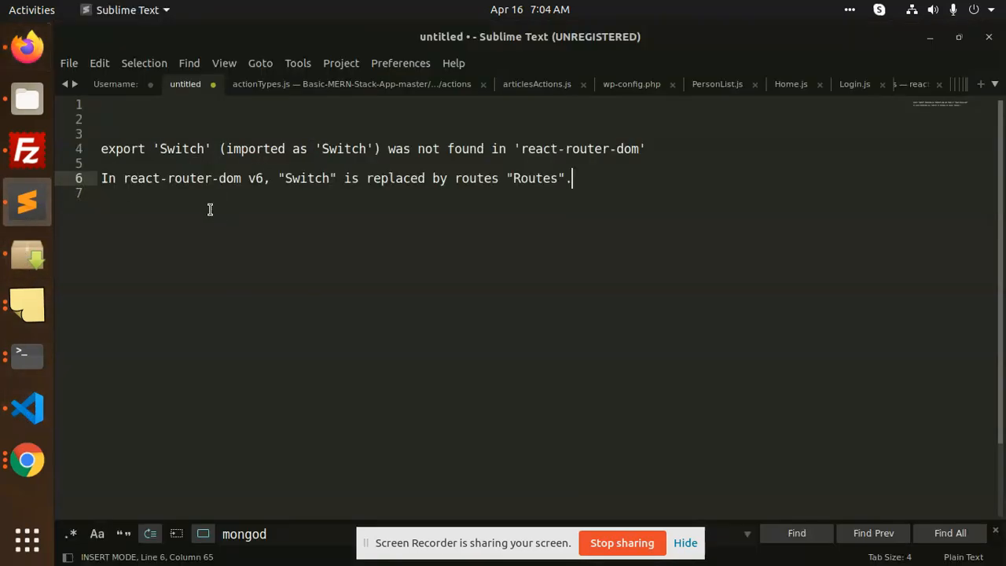
left_click(322, 178)
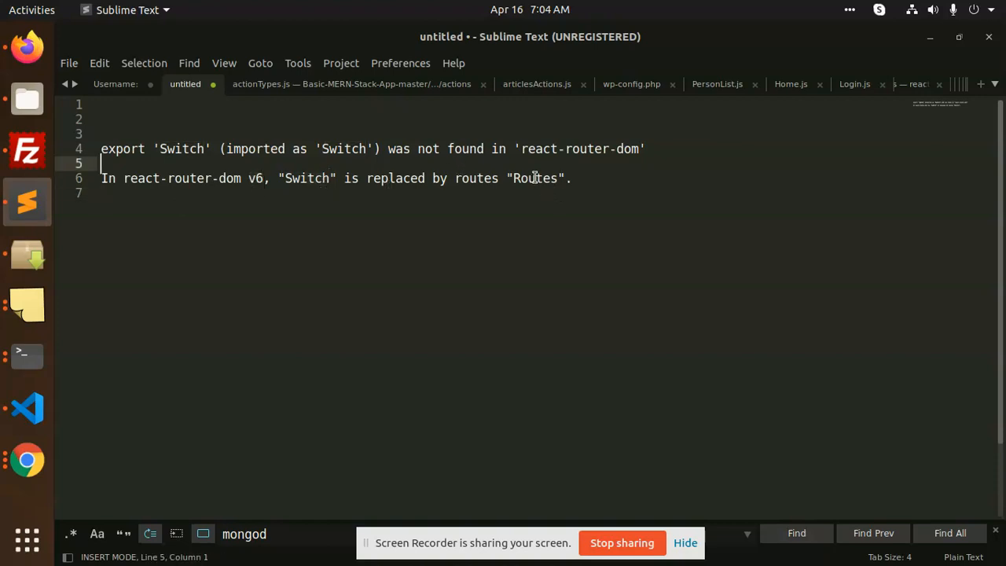
double_click(534, 177)
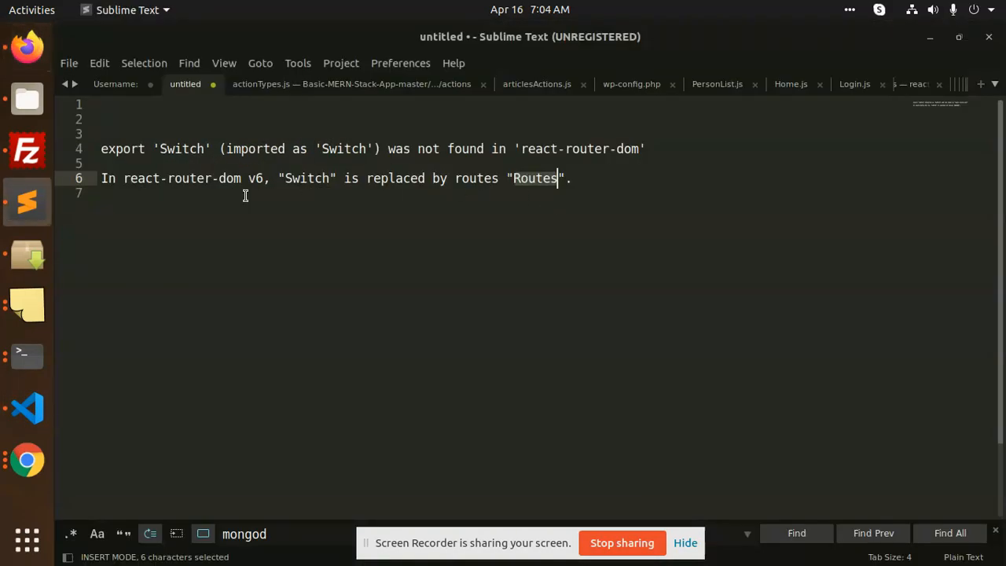
left_click(27, 407)
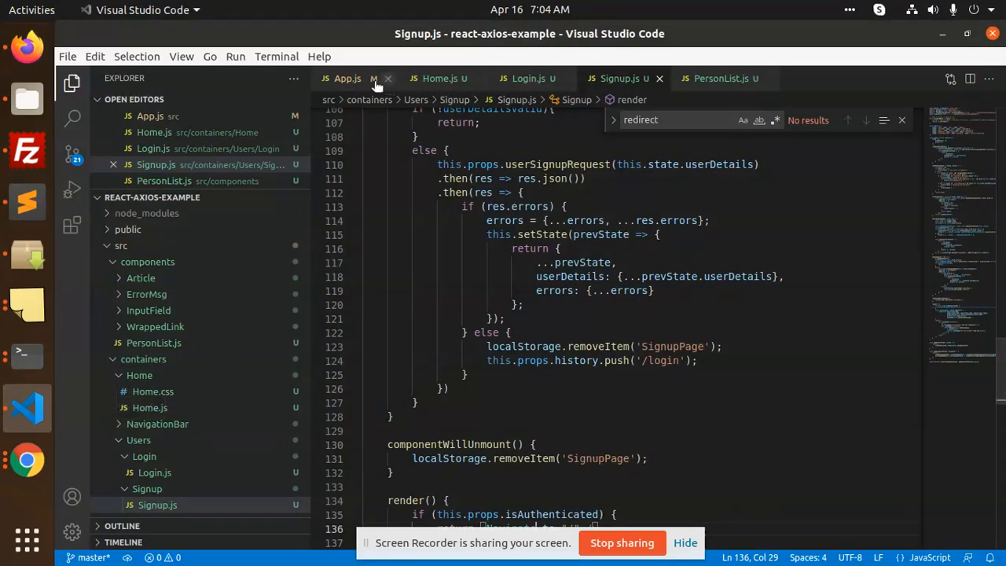
Step: Replace Switch with Routes in App.js's import and route wrapper
left_click(349, 78)
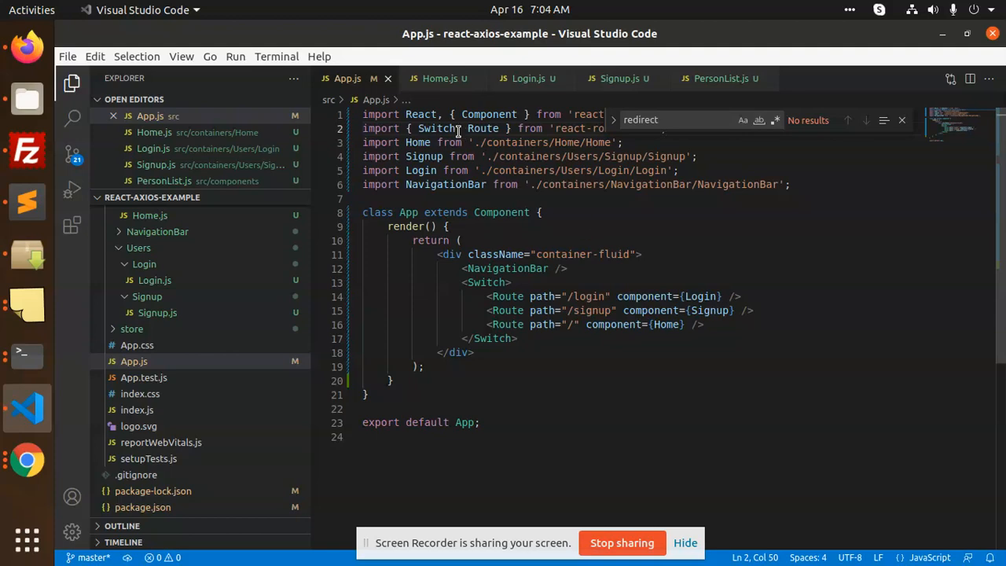
double_click(437, 128)
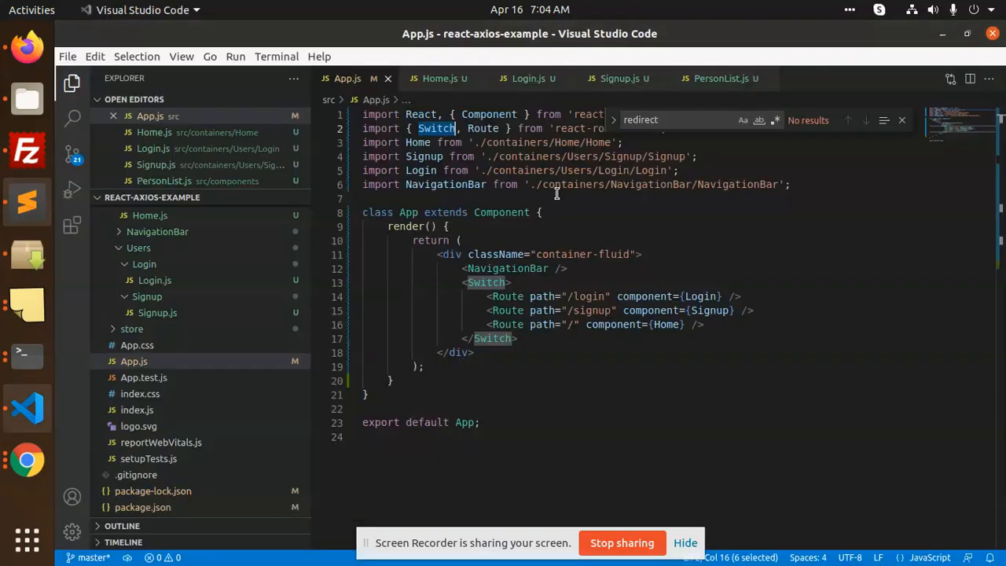
type("Routes>")
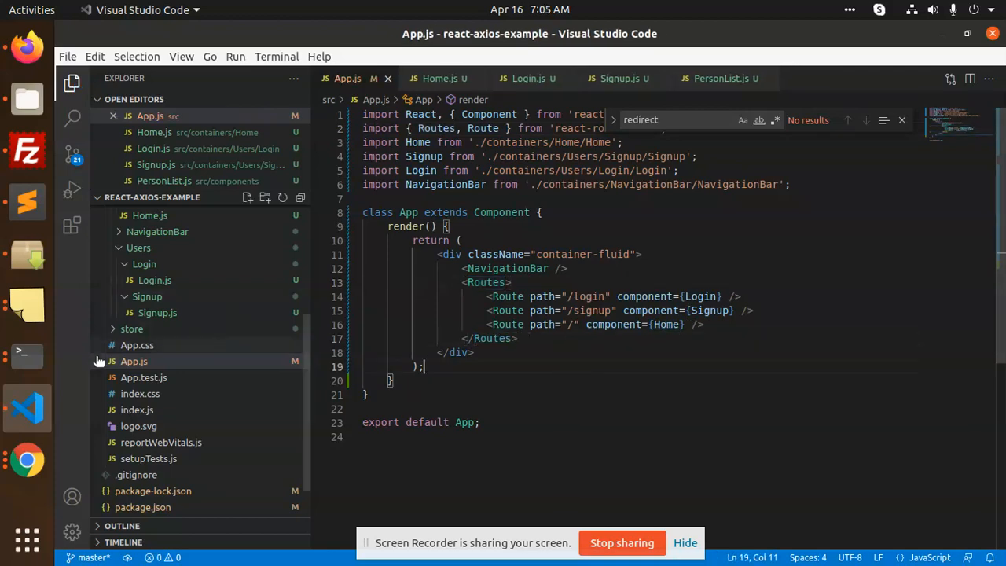
Step: Restart the development server with npm start
left_click(25, 352)
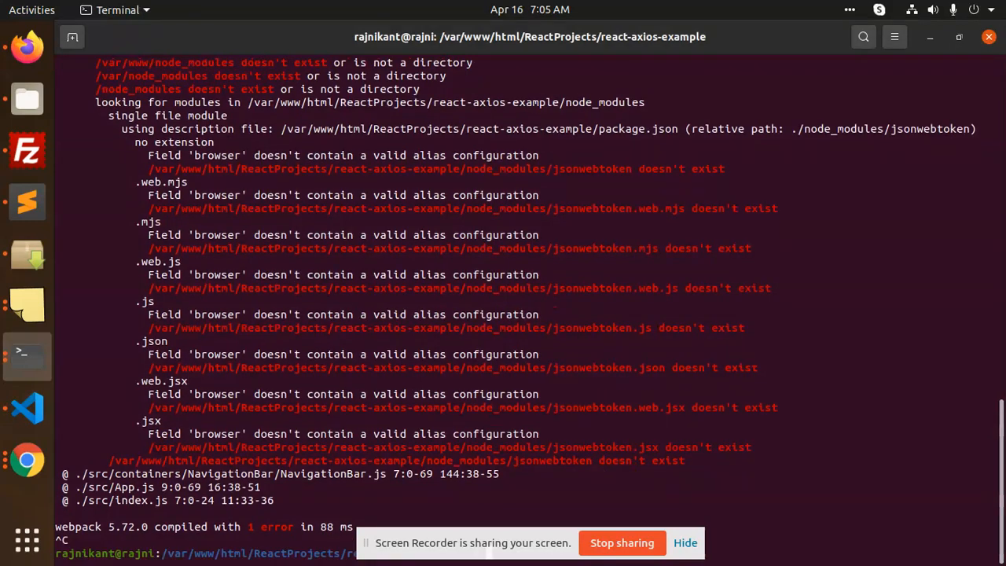
type("npm start")
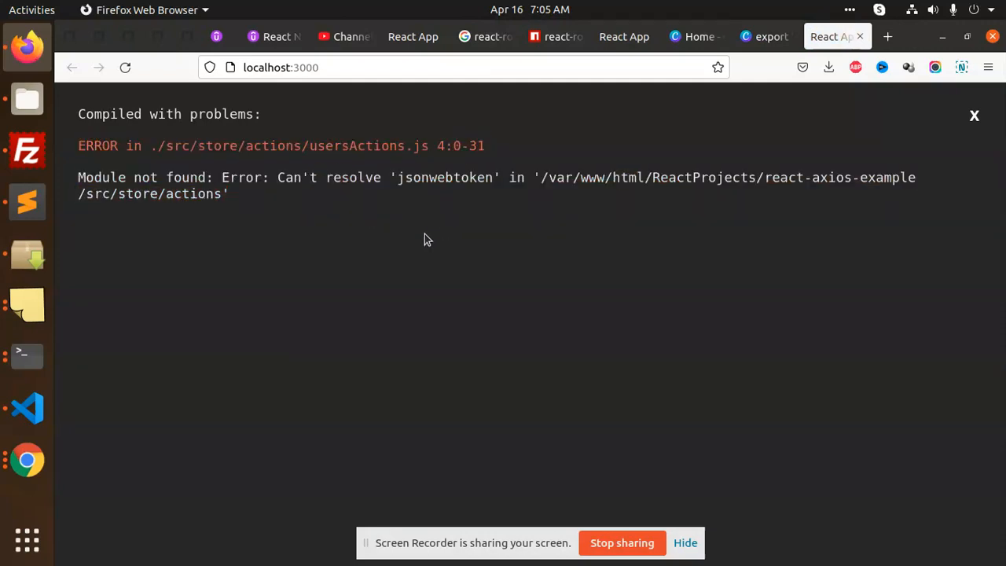
mouse_move(274, 229)
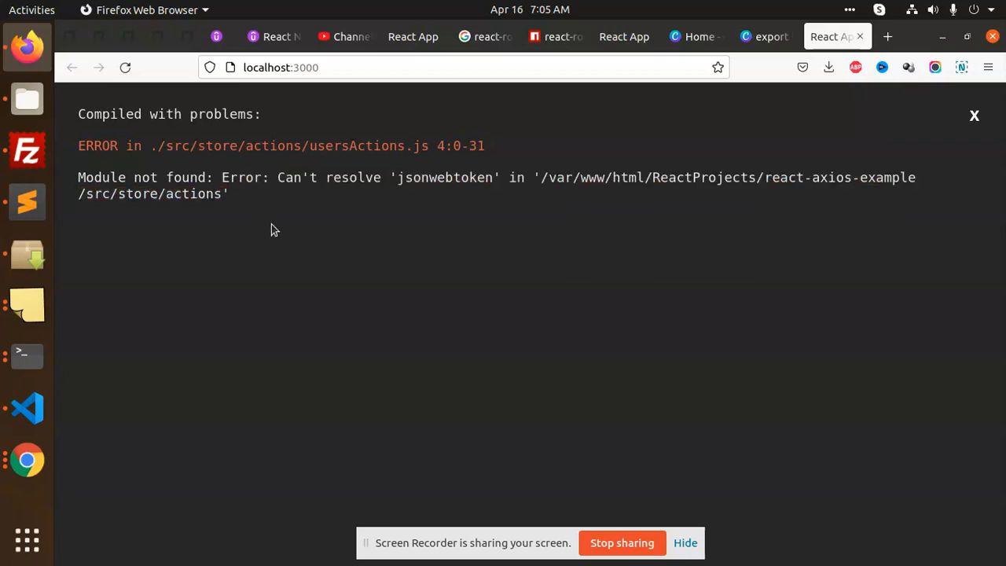
mouse_move(8, 201)
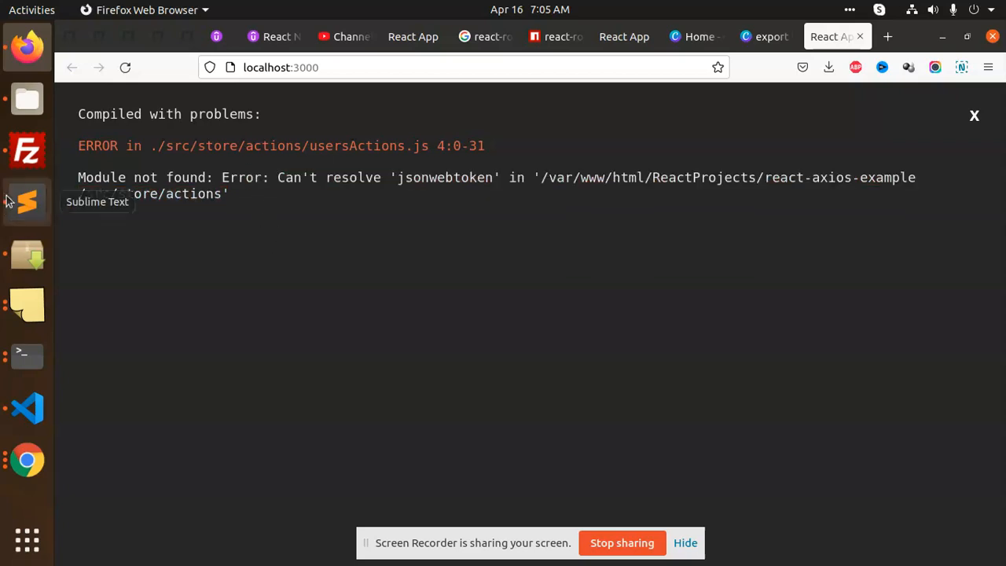
Step: Verify only the jsonwebtoken error remains, then return to the Sublime Text notes
left_click(27, 201)
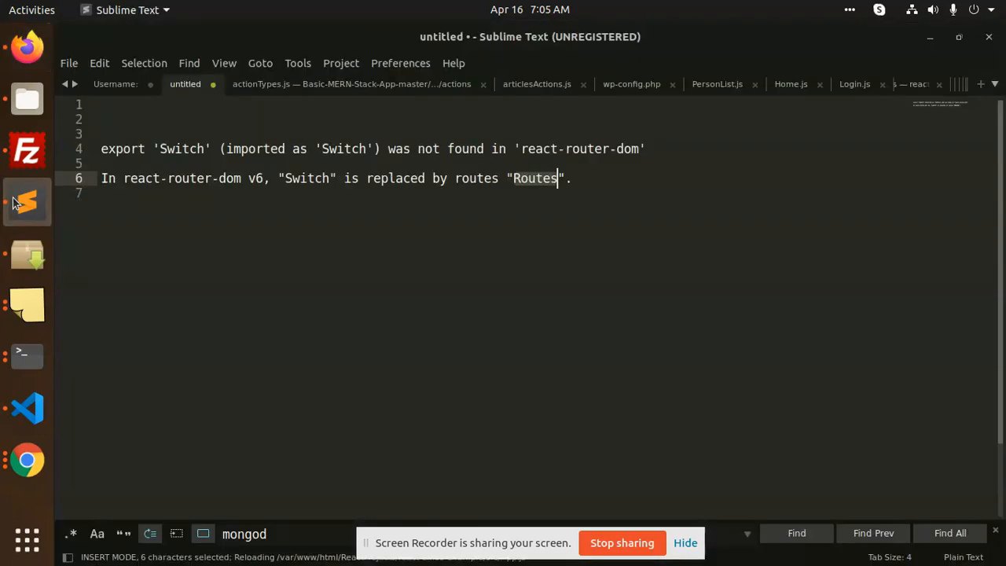